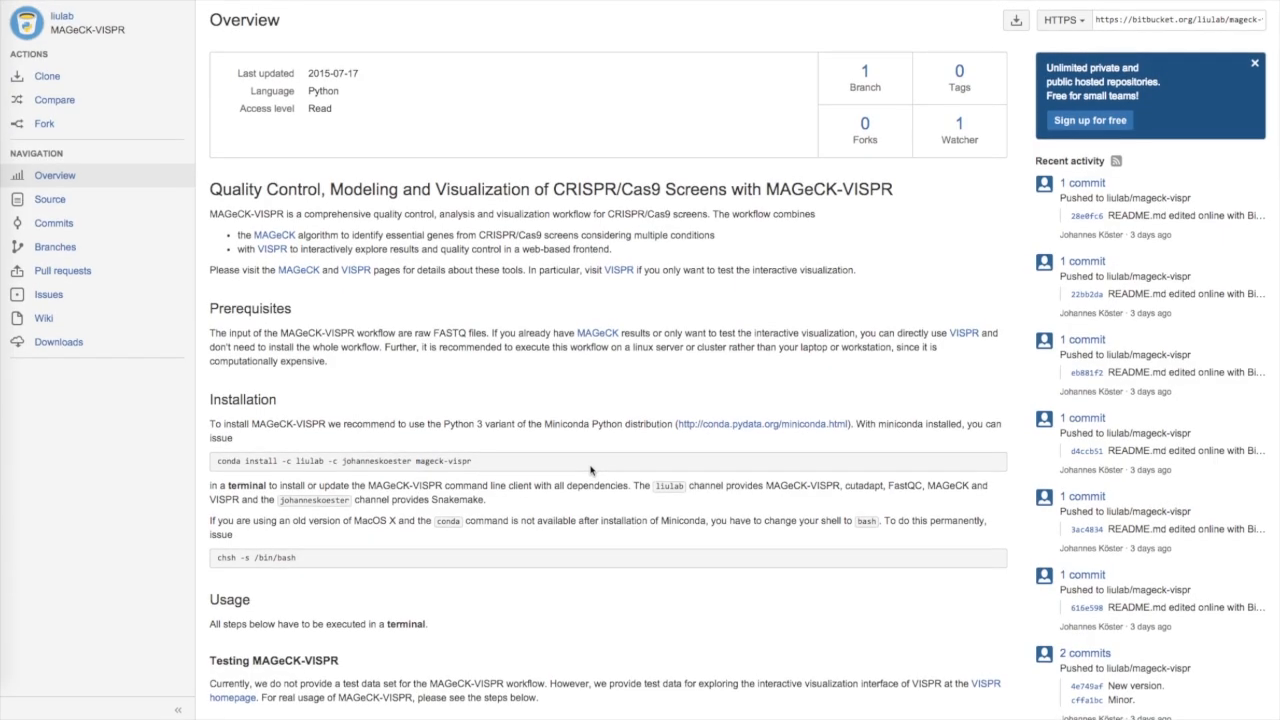
Download the Python 3.4 64-bit Mac OS X Miniconda bash installer from the Miniconda page.
{"action": "scroll", "scroll_direction": "up", "scroll_amount": 3}
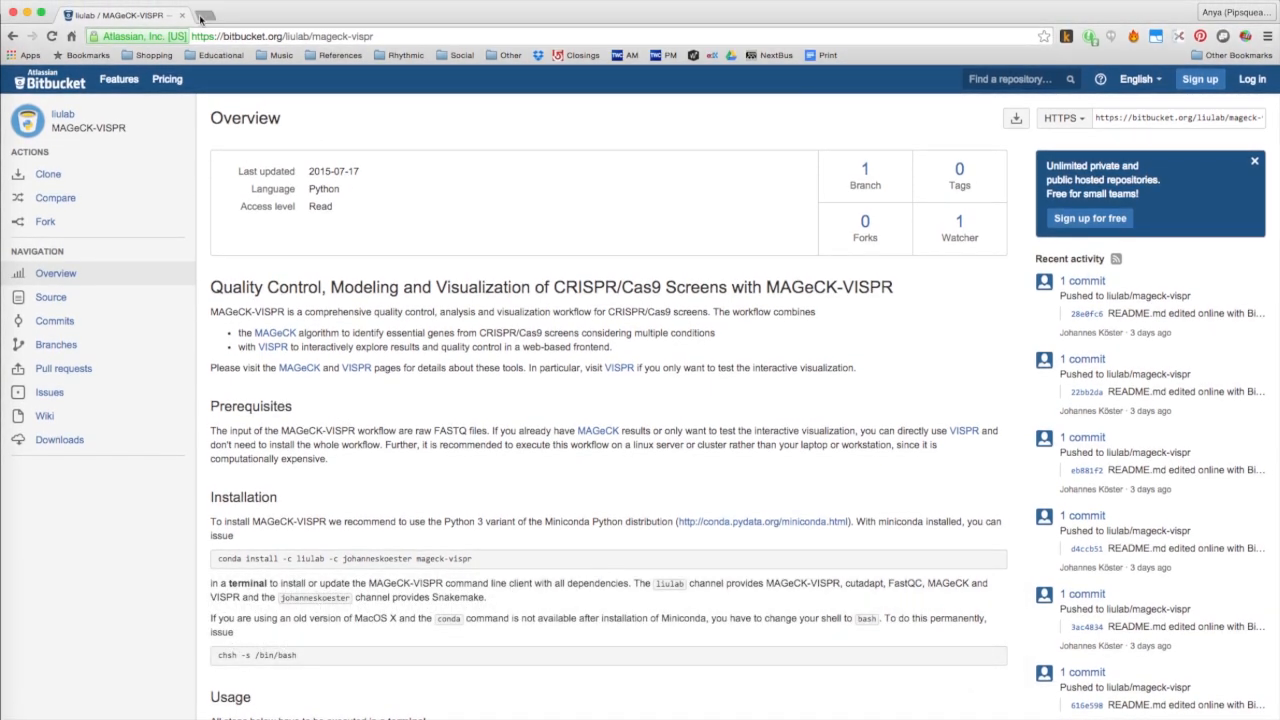
{"action": "left_click", "coordinate": [761, 521]}
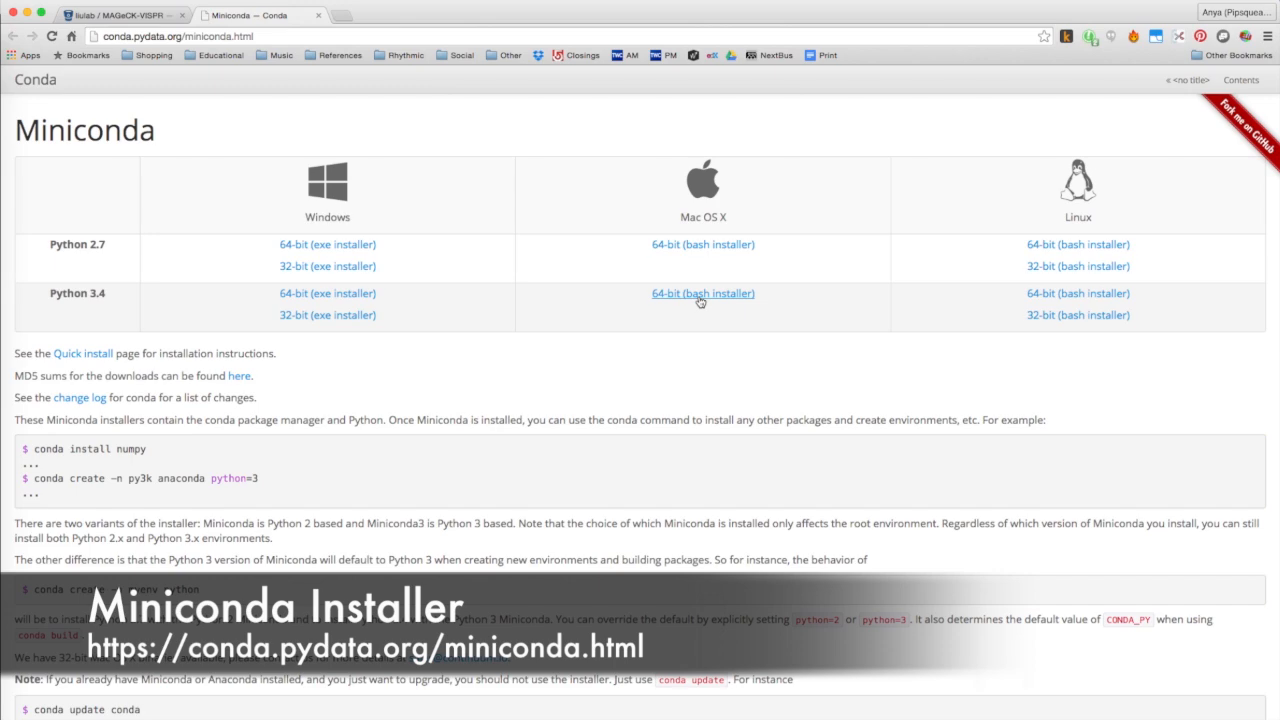
{"action": "left_click", "coordinate": [702, 293]}
{"action": "type", "text": "bash ~/"}
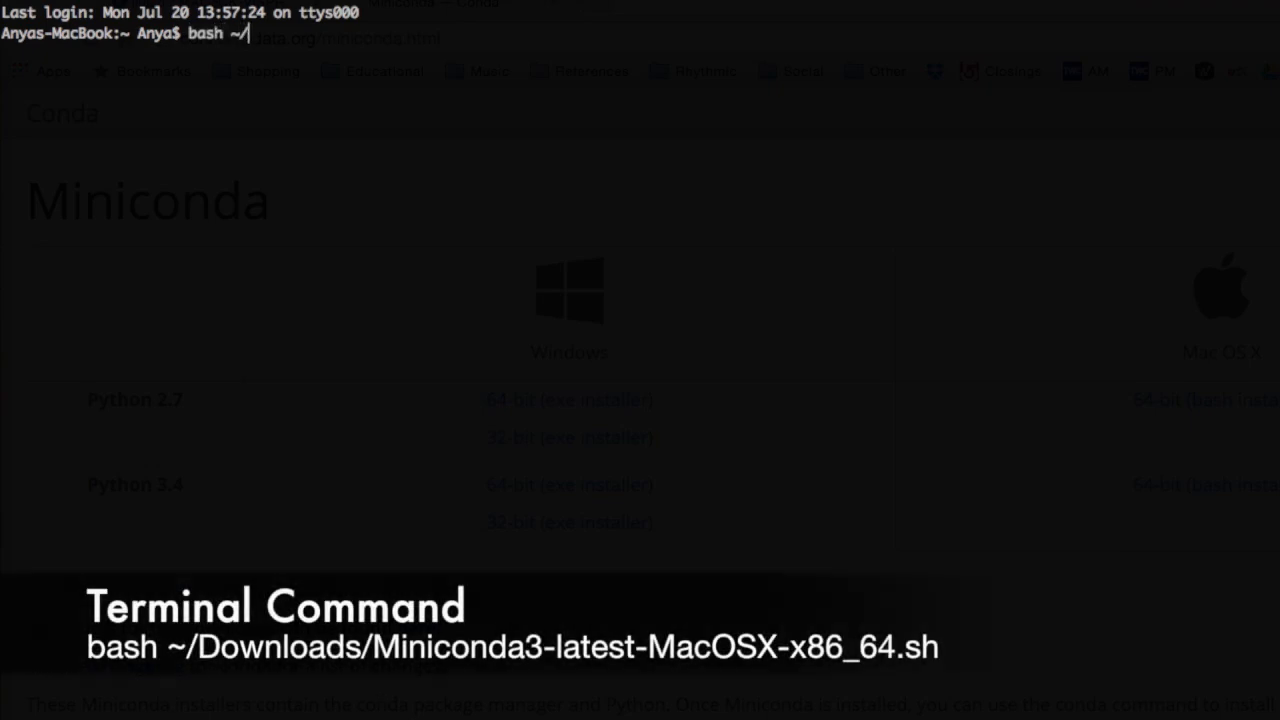
Run bash /Users/Anya/Downloads/Miniconda3-latest-MacOSX-x86_64.sh to launch the installer.
{"action": "type", "text": "Downloads/Miniconda3-latest-MacOSX-x86_64.sh"}
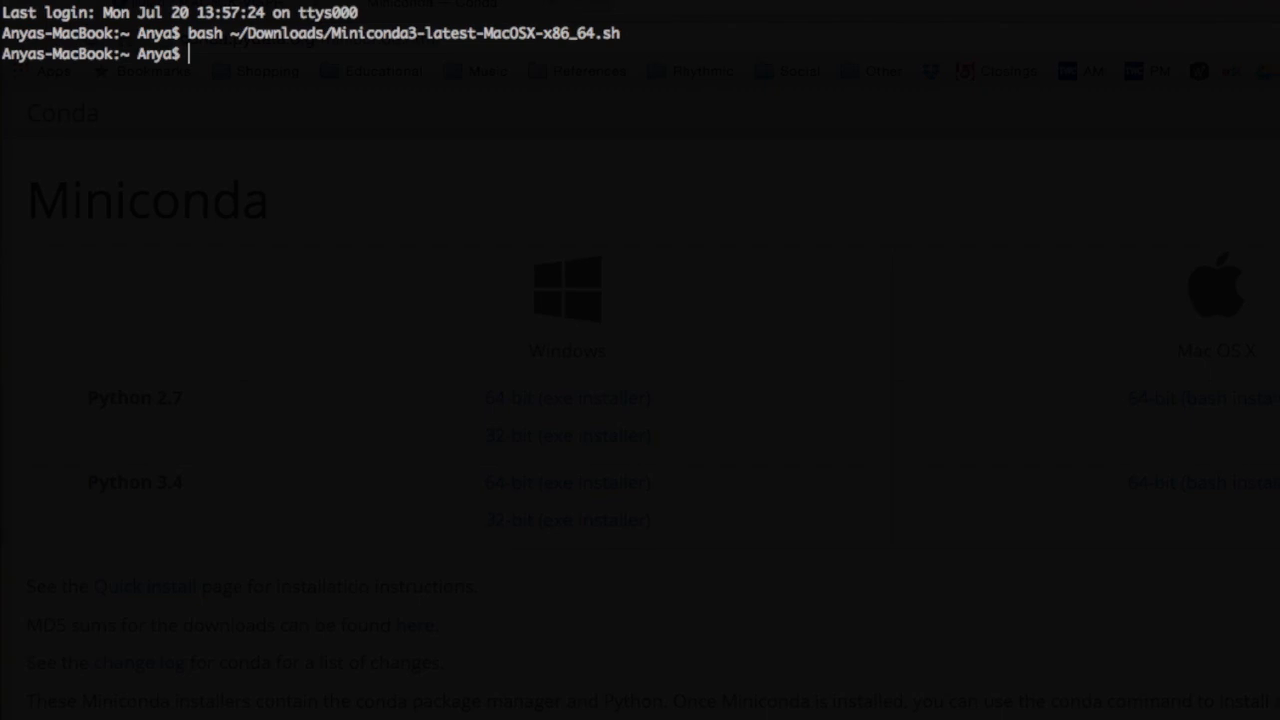
{"action": "type", "text": "bash /Users/Anya/Downloads/Miniconda3-latest-MacOSX-x86_64.sh"}
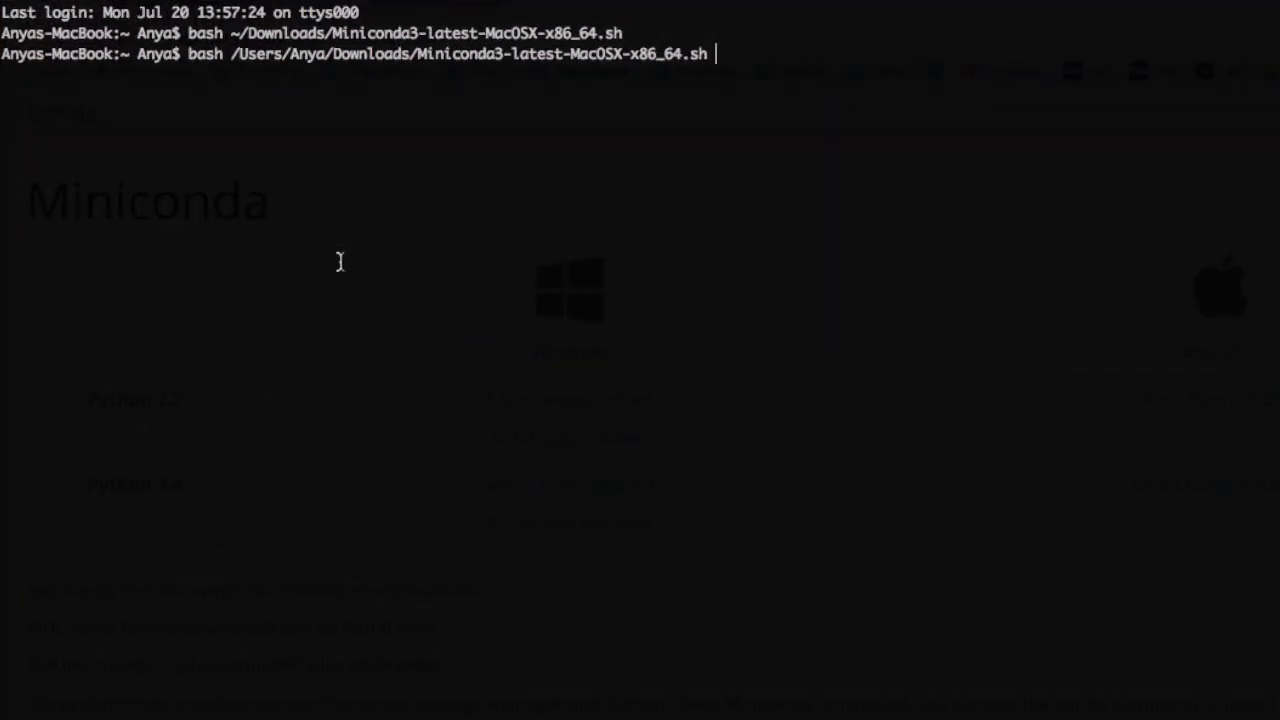
{"action": "key", "text": "Return"}
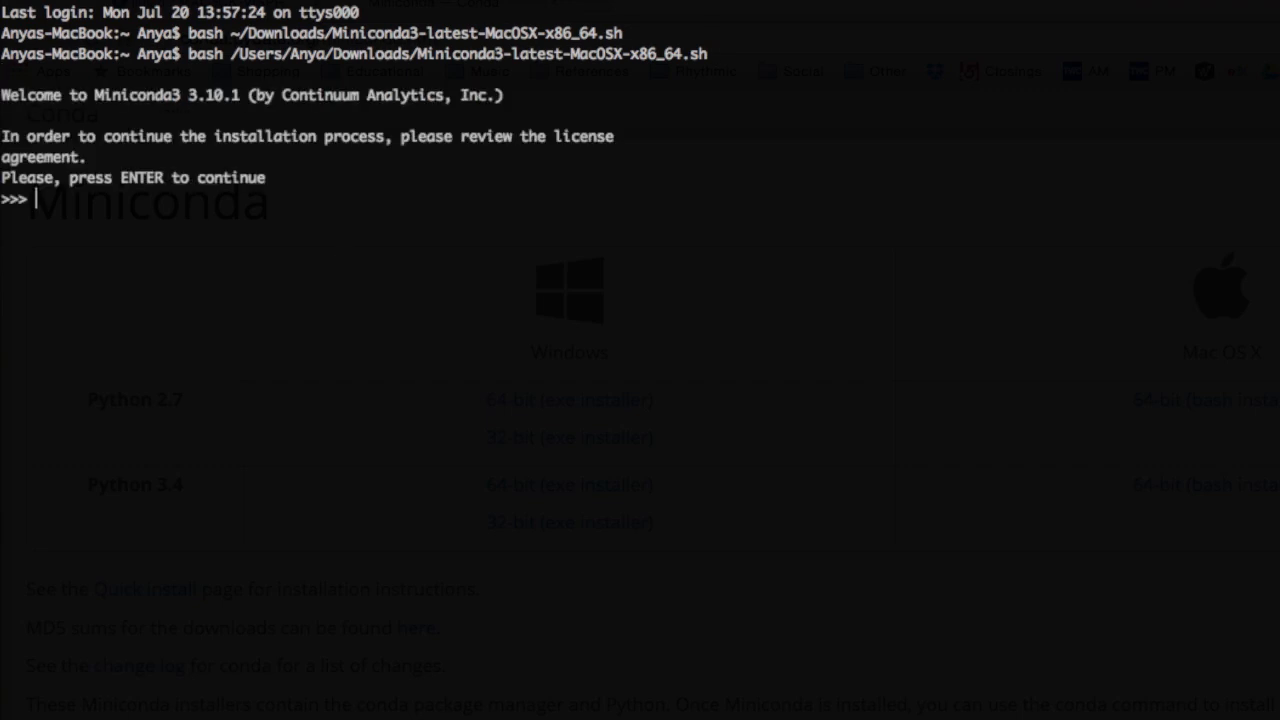
Page through the license, answer yes, and let Miniconda3 install to the default folder.
{"action": "key", "text": "enter"}
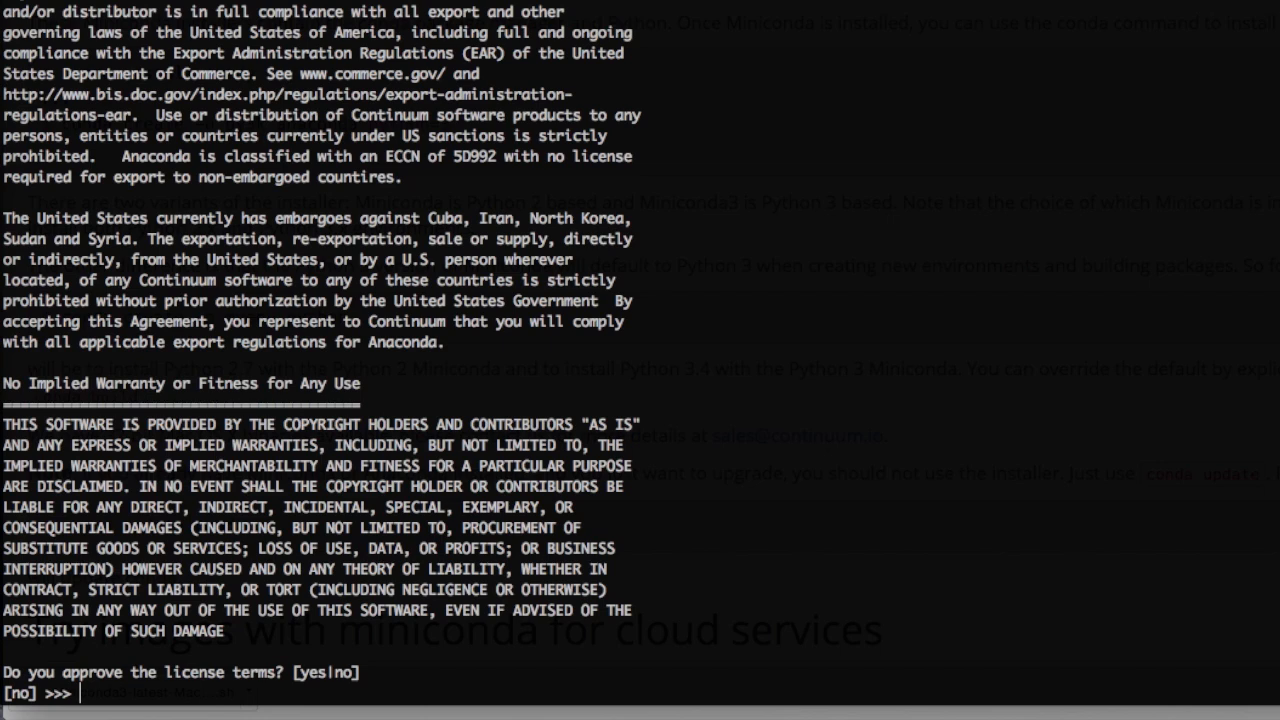
{"action": "type", "text": "yes"}
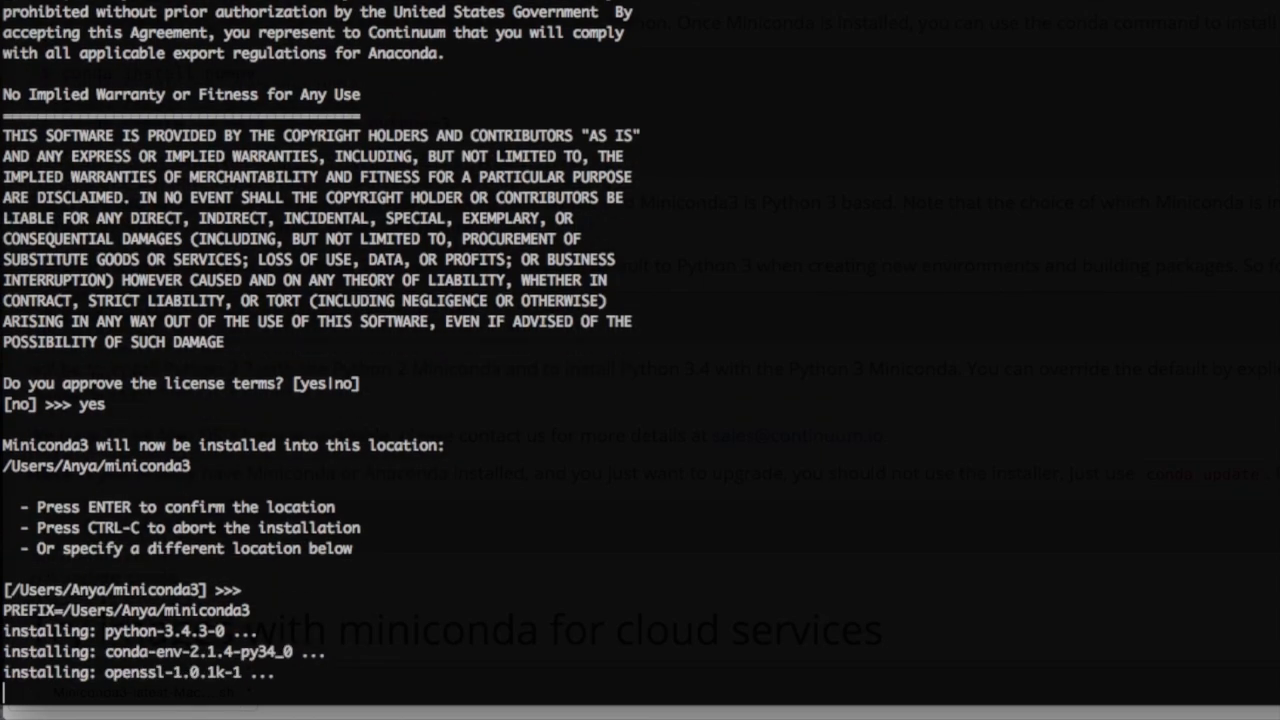
{"action": "scroll", "scroll_direction": "down", "scroll_amount": 3}
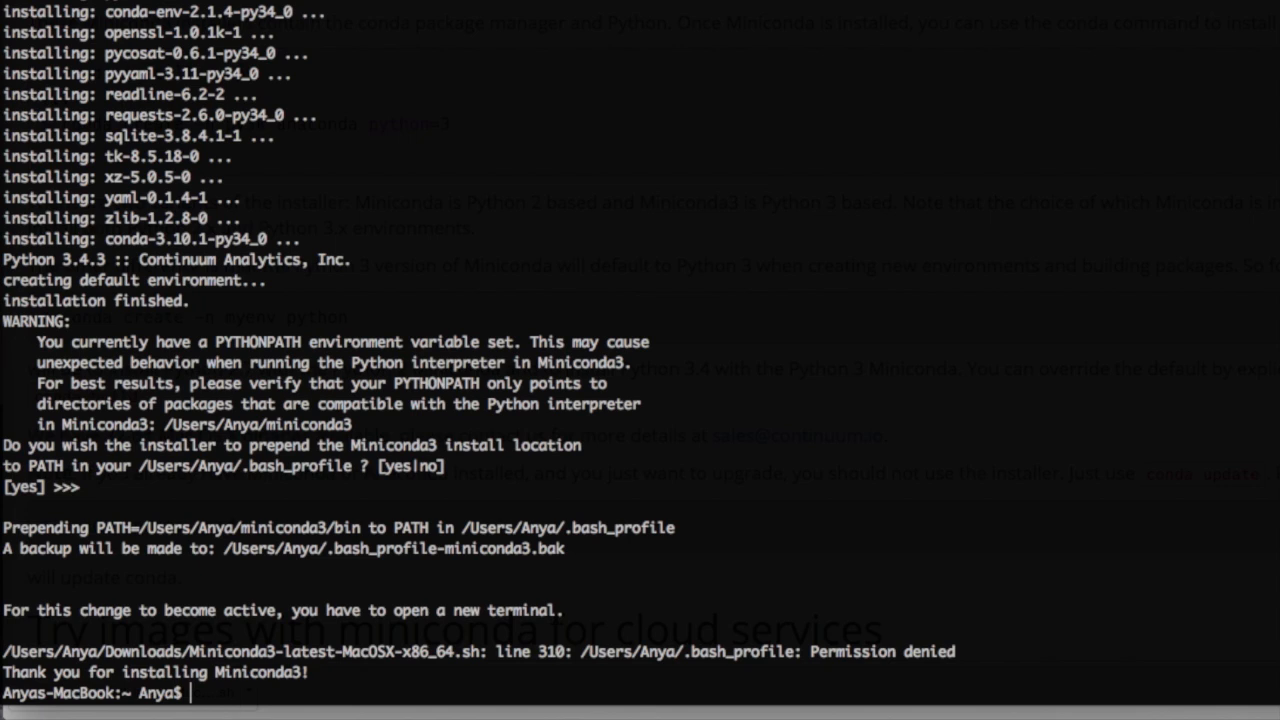
{"action": "type", "text": "conda --version"}
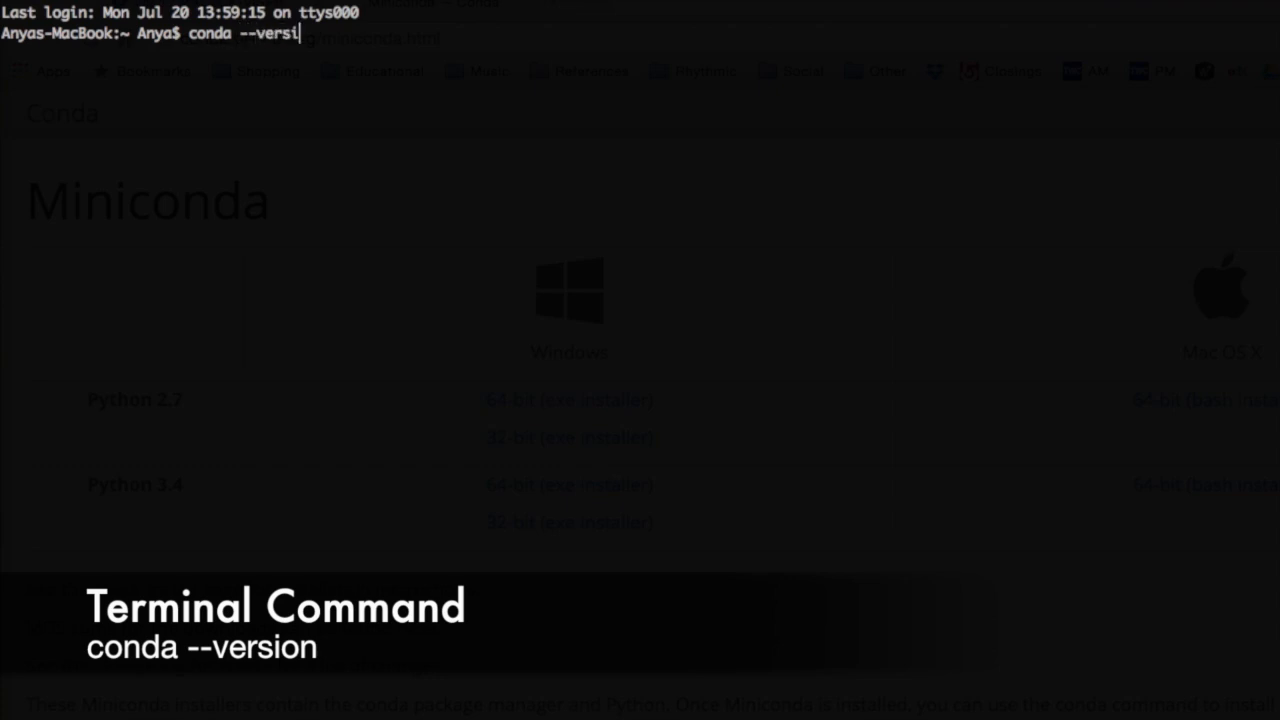
Run conda --version to confirm 3.10.1 and begin the liulab conda install command.
{"action": "type", "text": "on"}
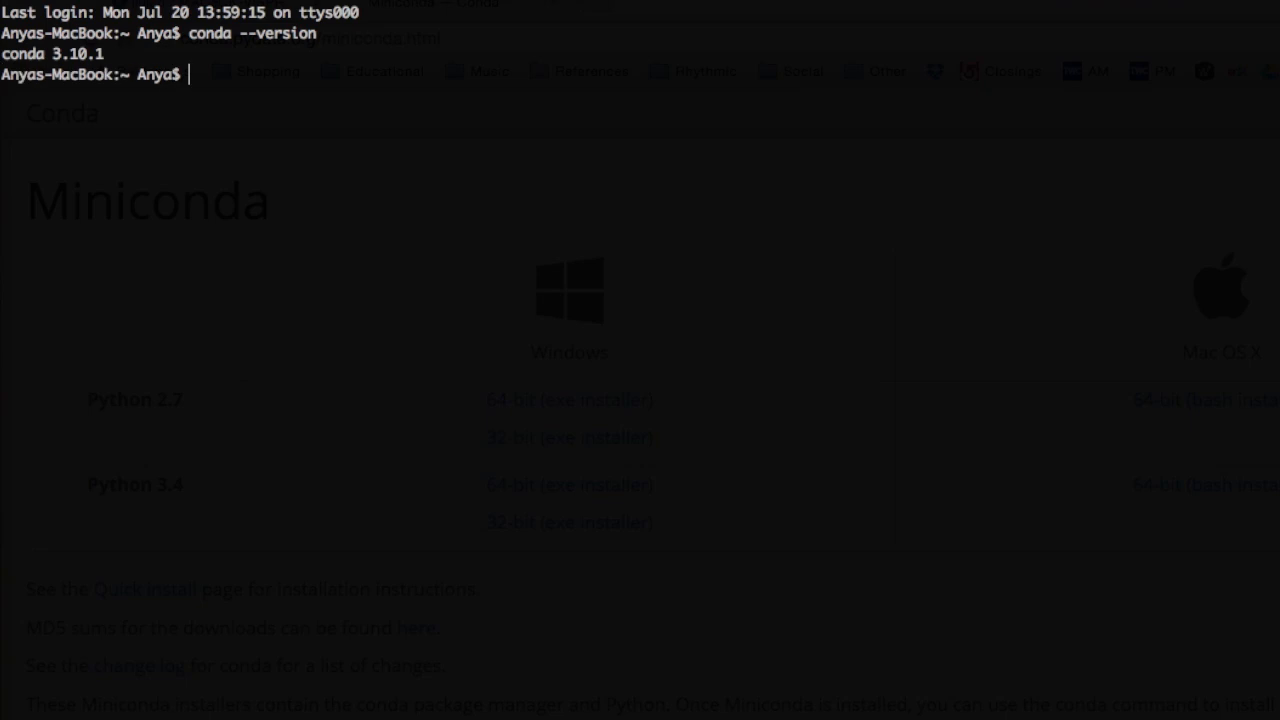
{"action": "type", "text": "conda install -c liul"}
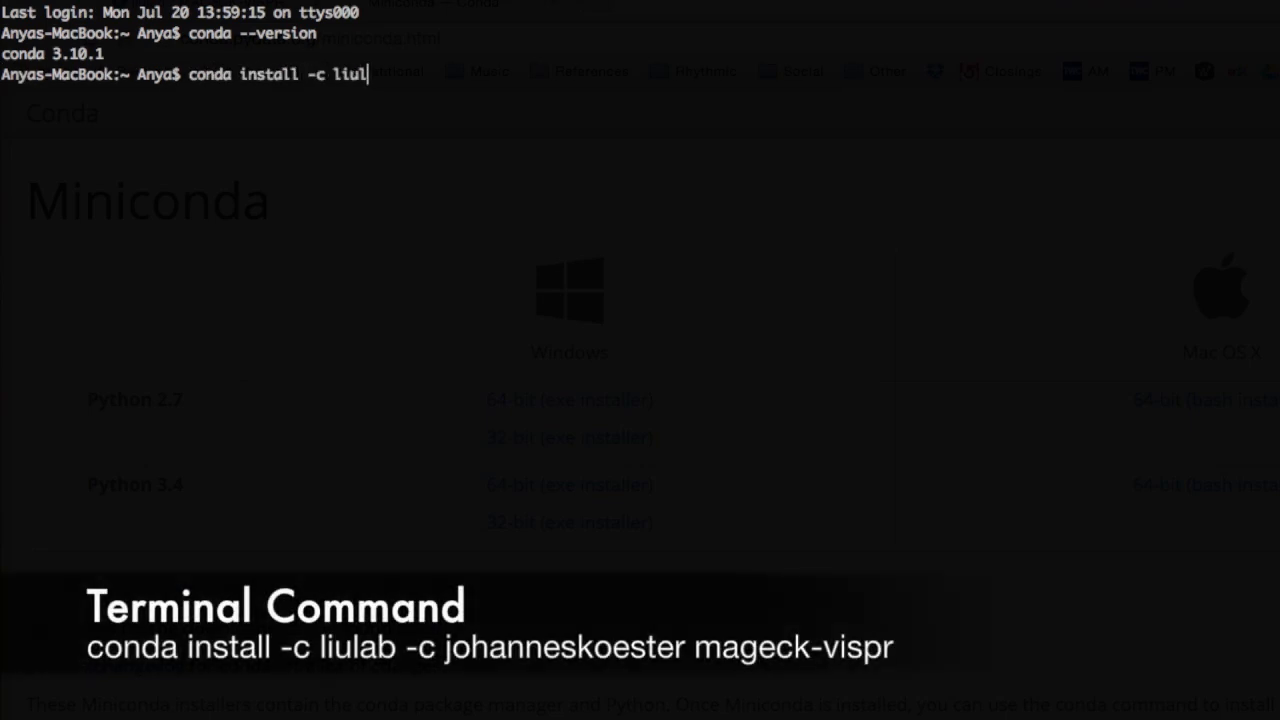
Install mageck-vispr from the liulab and johanneskoester channels, confirming with y.
{"action": "type", "text": "ab -c johanneskoester mageck-v"}
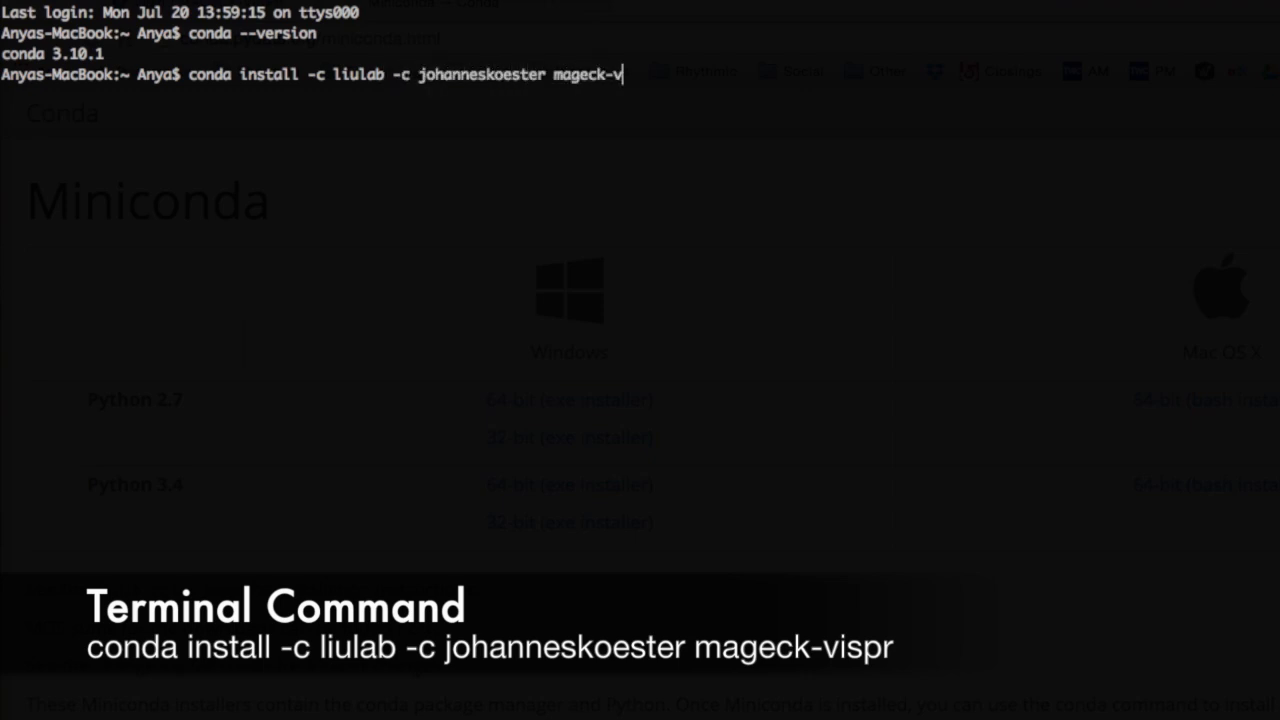
{"action": "key", "text": "enter"}
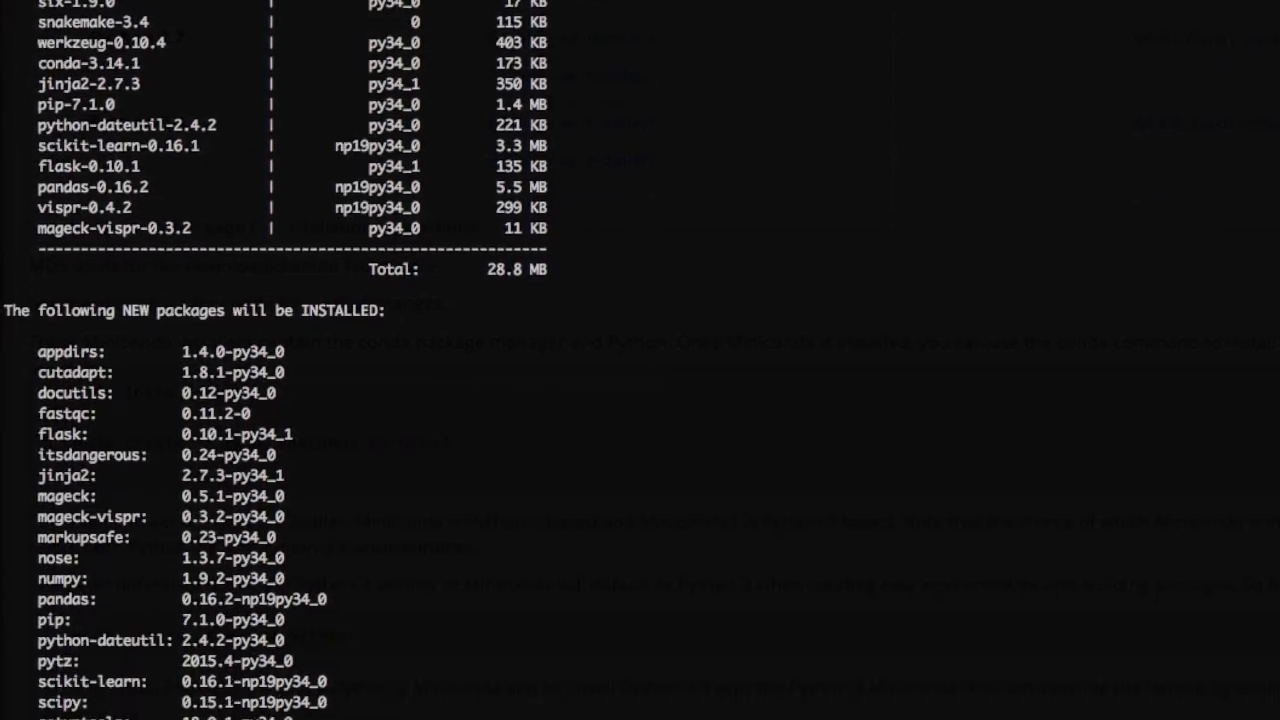
{"action": "type", "text": "y"}
{"action": "type", "text": "mageck-v"}
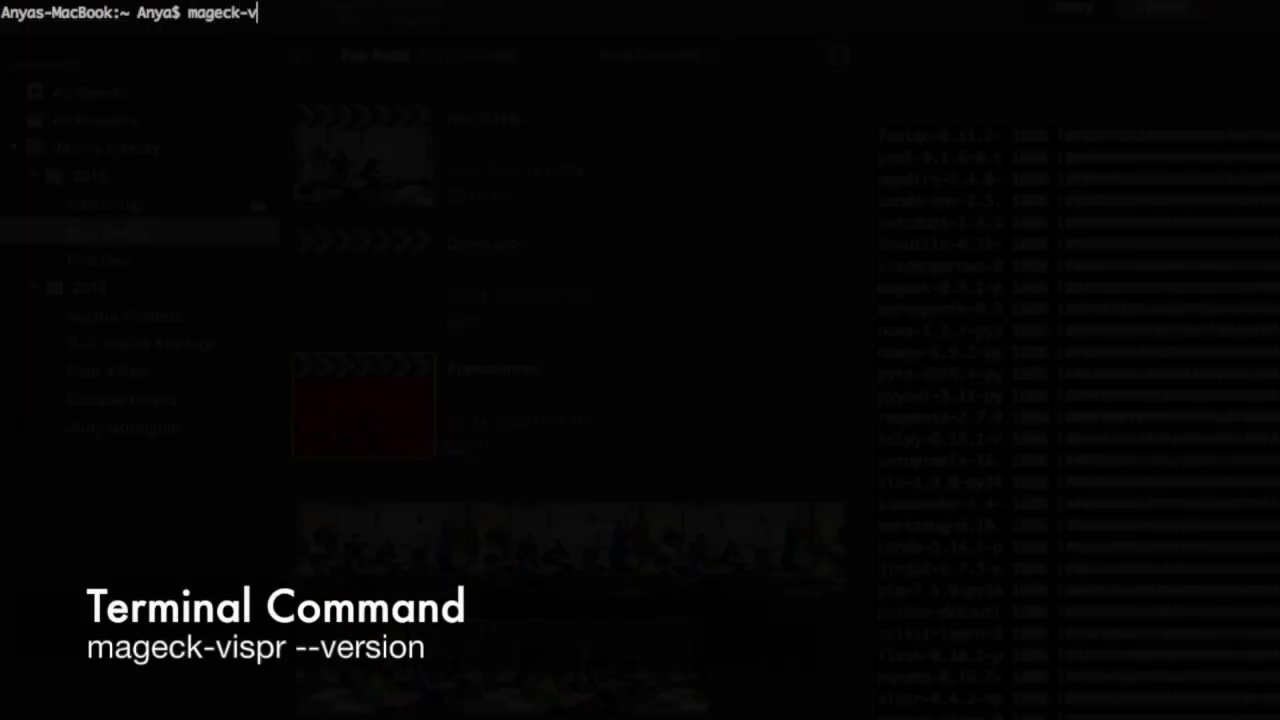
Enter mageck-vispr --version to check the newly installed version.
{"action": "type", "text": "ispr --versio"}
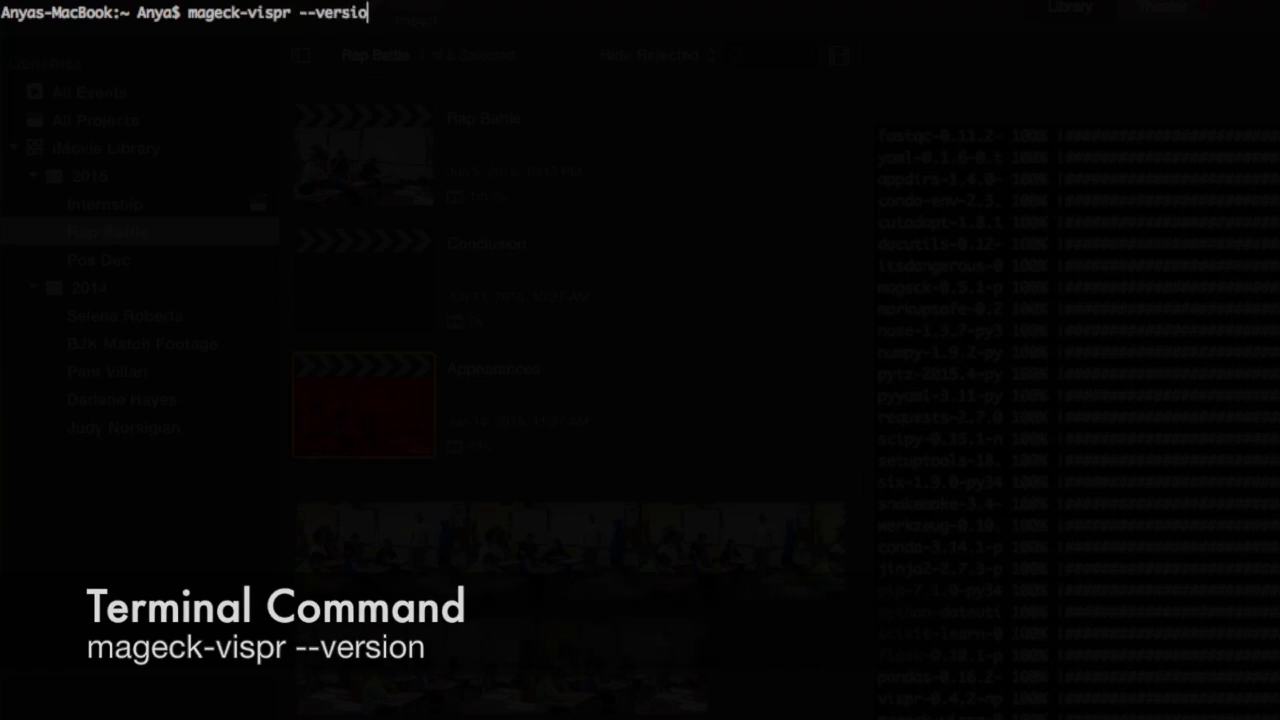